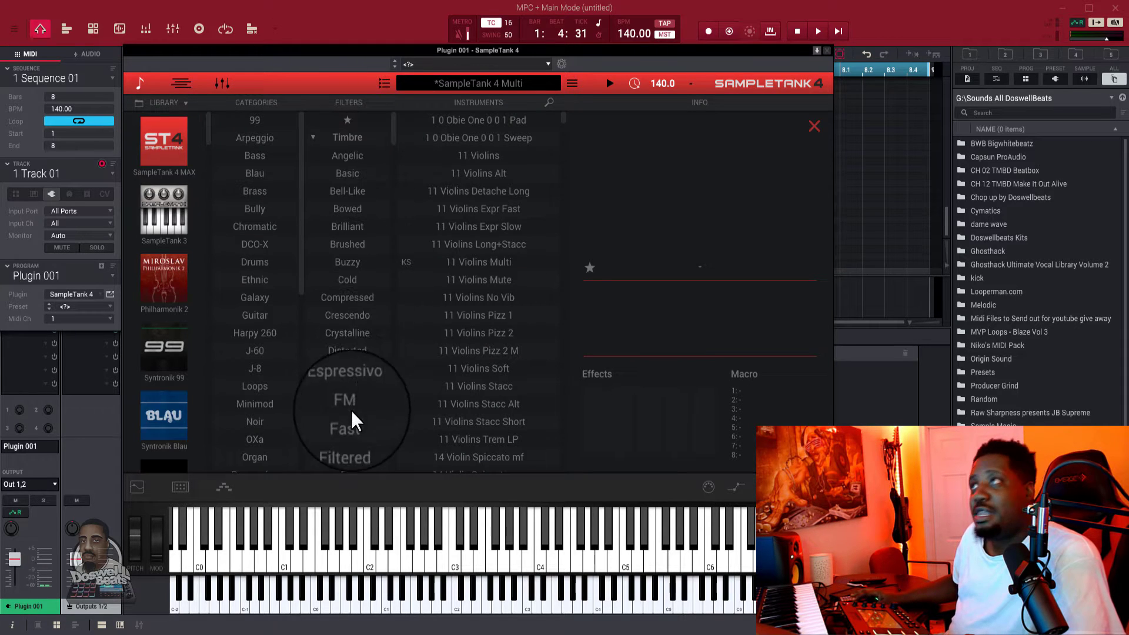
Filter the library to Guitar and load Chorus Pick 1 into part 1
left_click(254, 315)
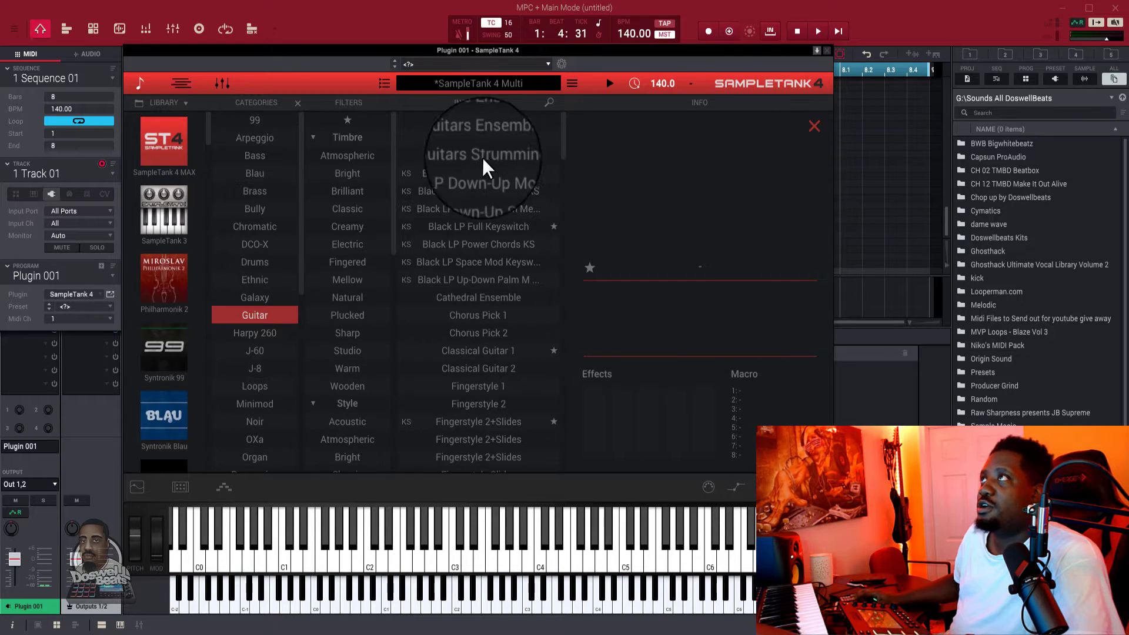
left_click(477, 315)
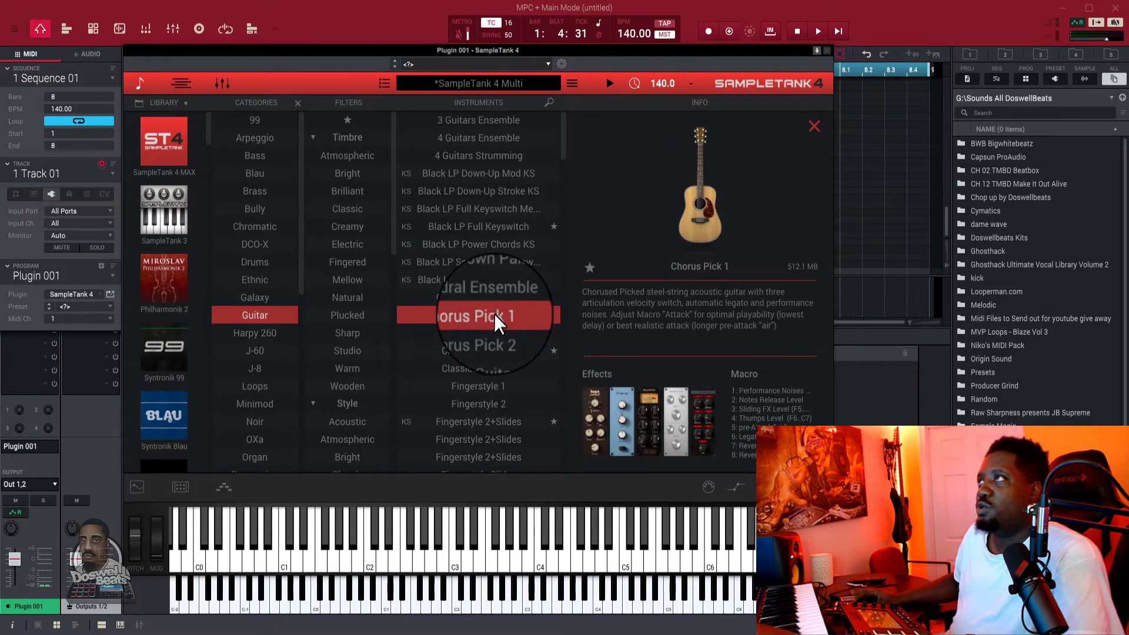
double_click(481, 316)
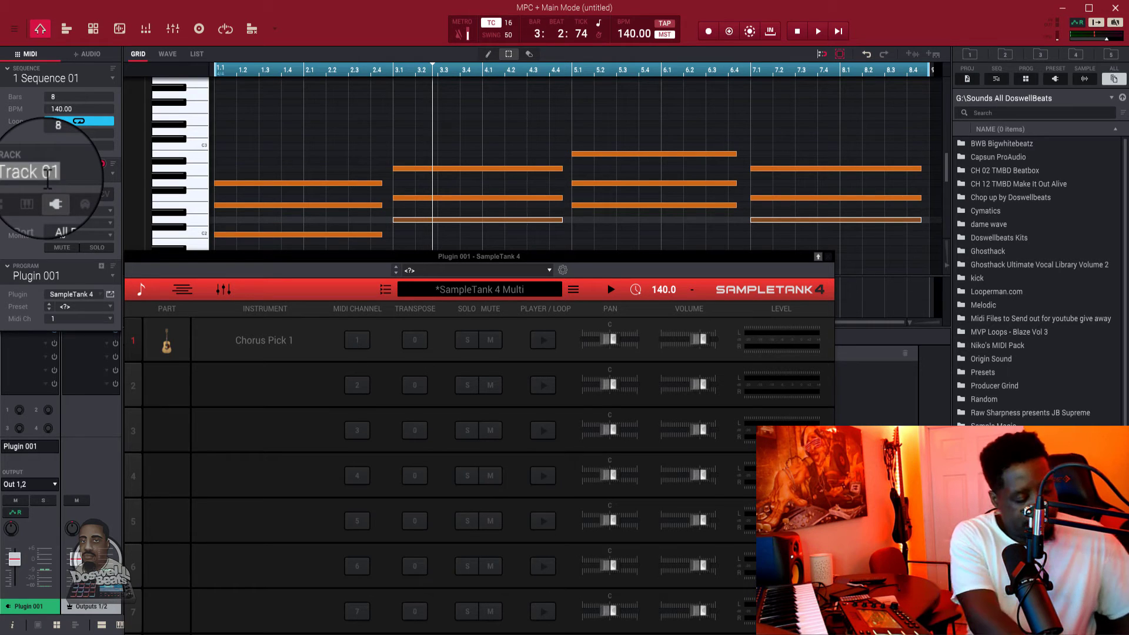
Name track 1 'chords' and select the unused track 2
type("chords")
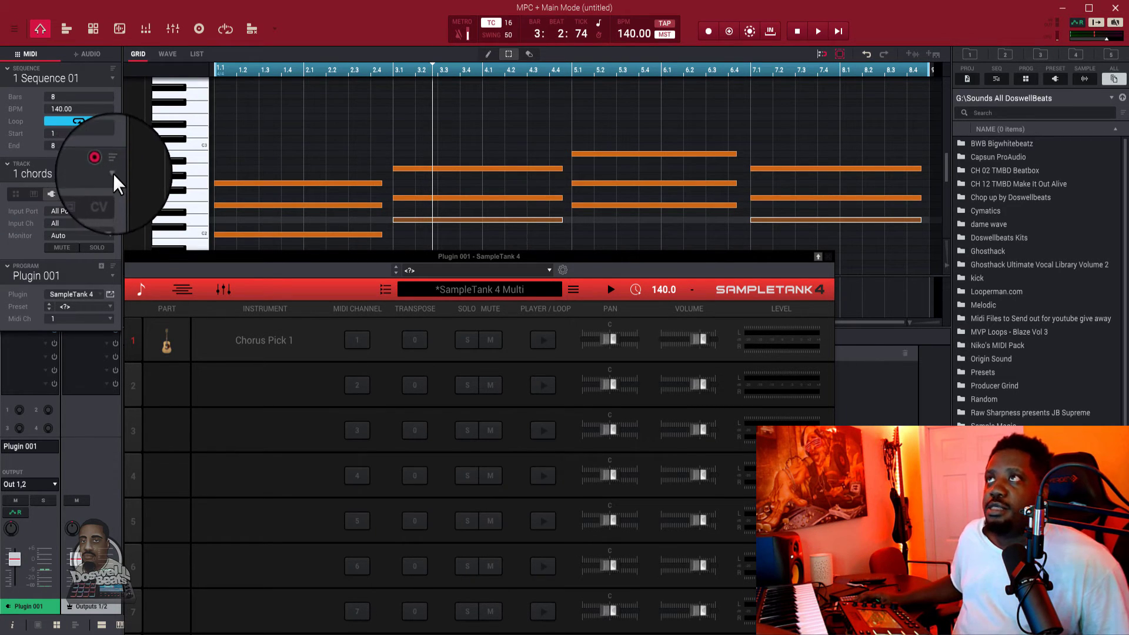
left_click(113, 157)
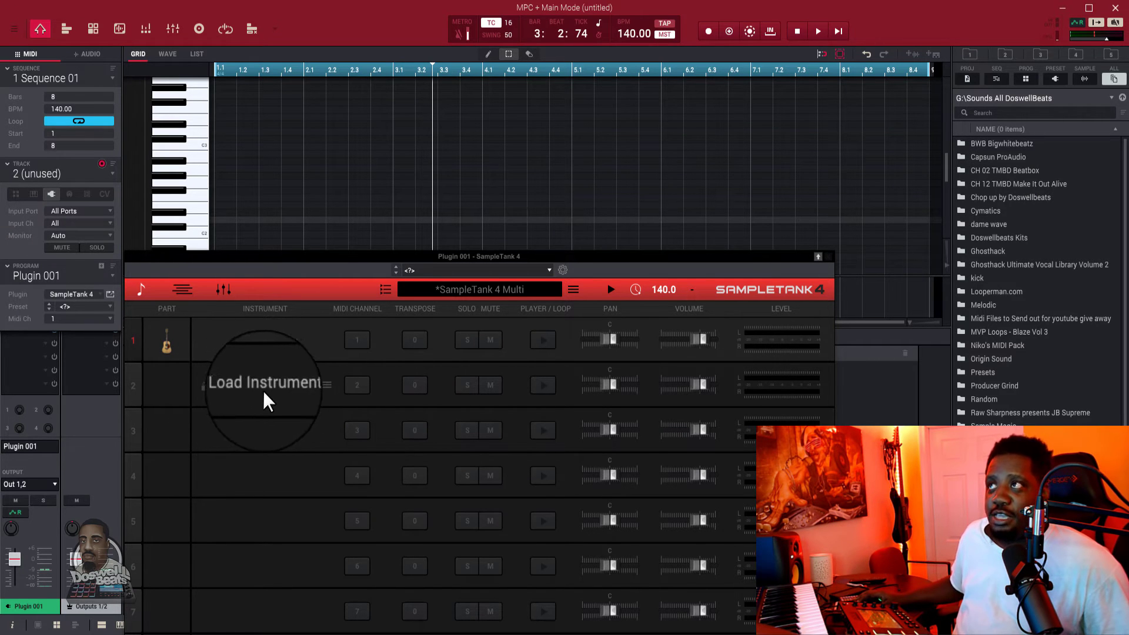
Browse part 2's instrument library and load Euphonium Marcato
left_click(264, 384)
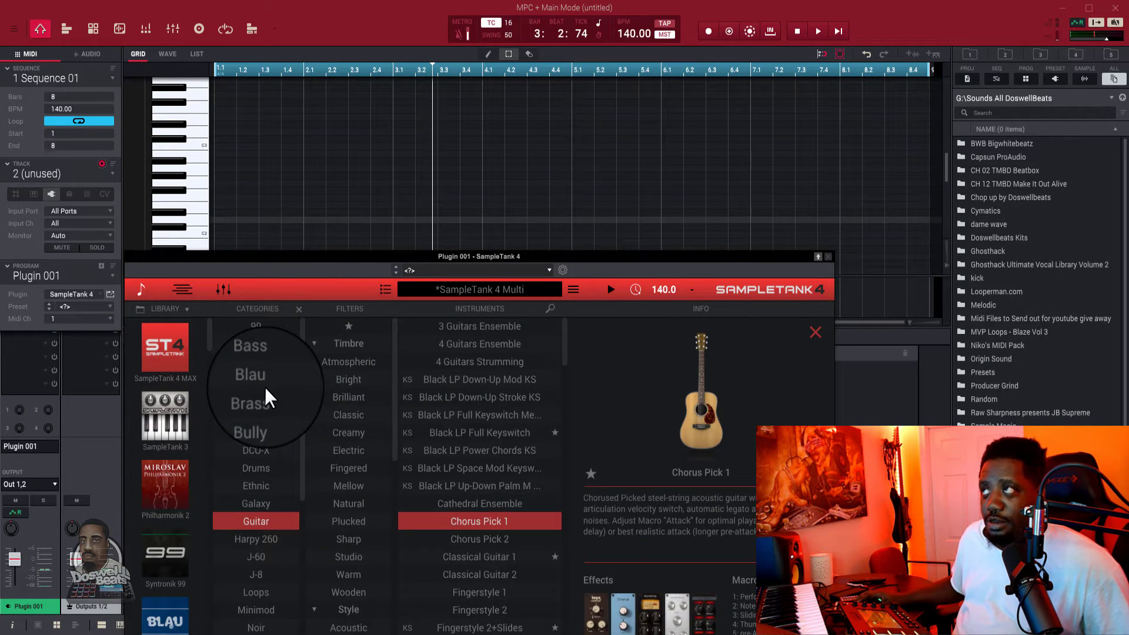
scroll("down", 3)
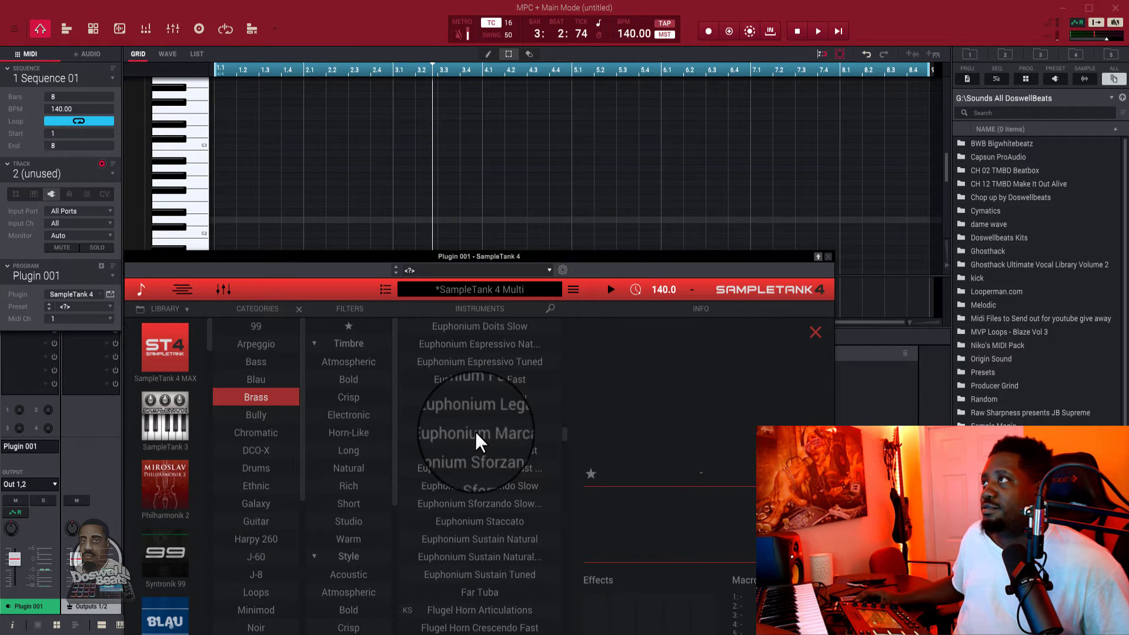
left_click(479, 433)
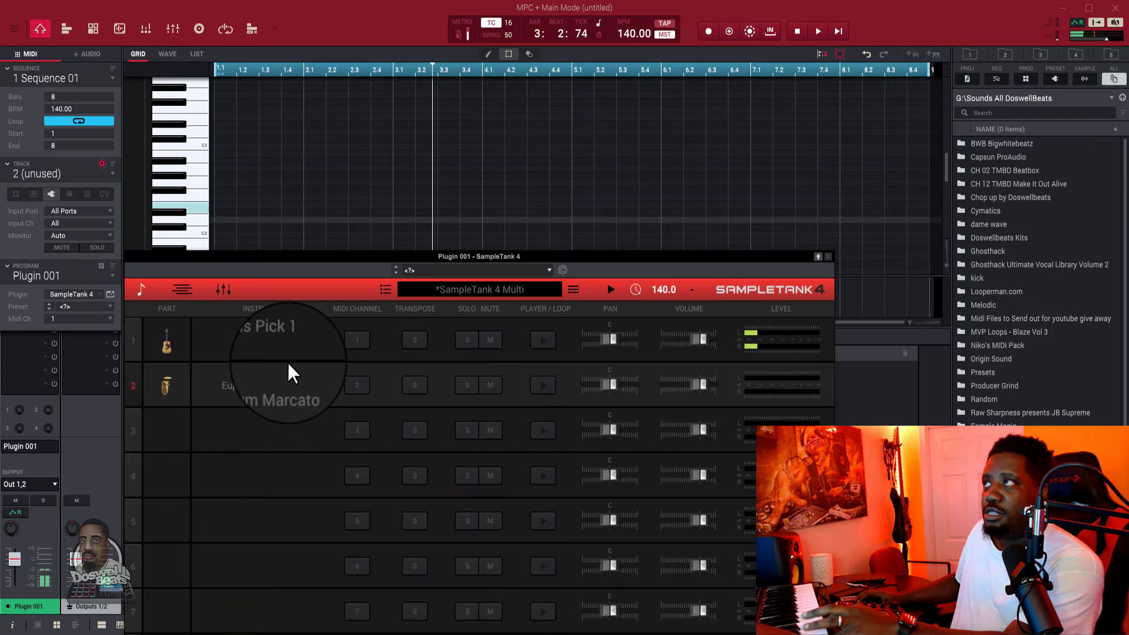
mouse_move(713, 277)
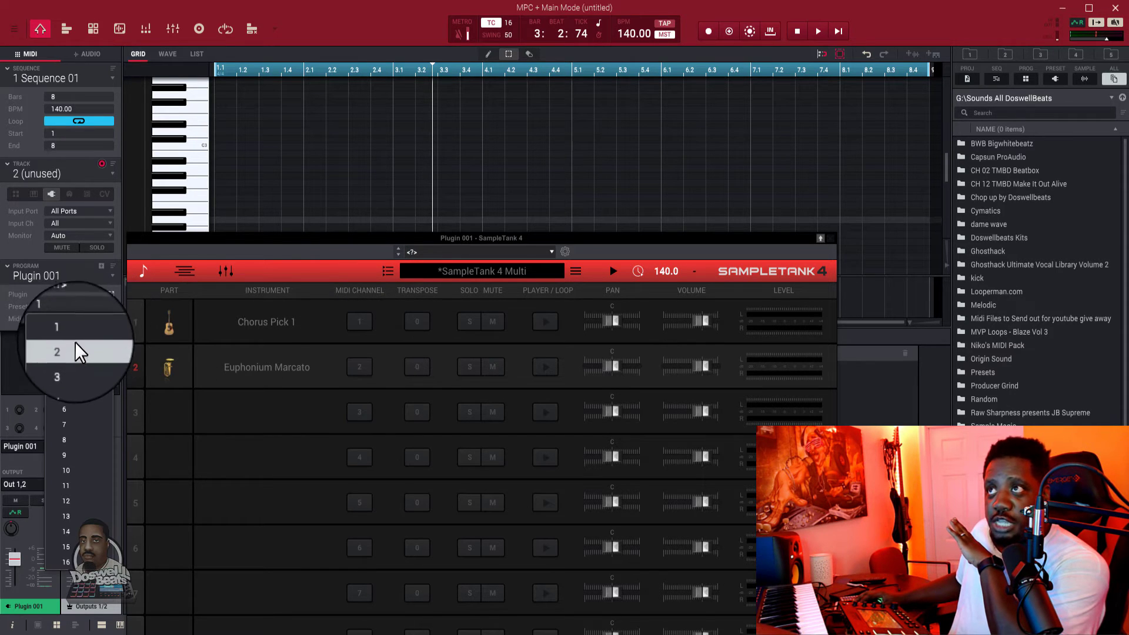
Set track 2 to MIDI channel 2 and enter the track name text 'ass'
left_click(57, 352)
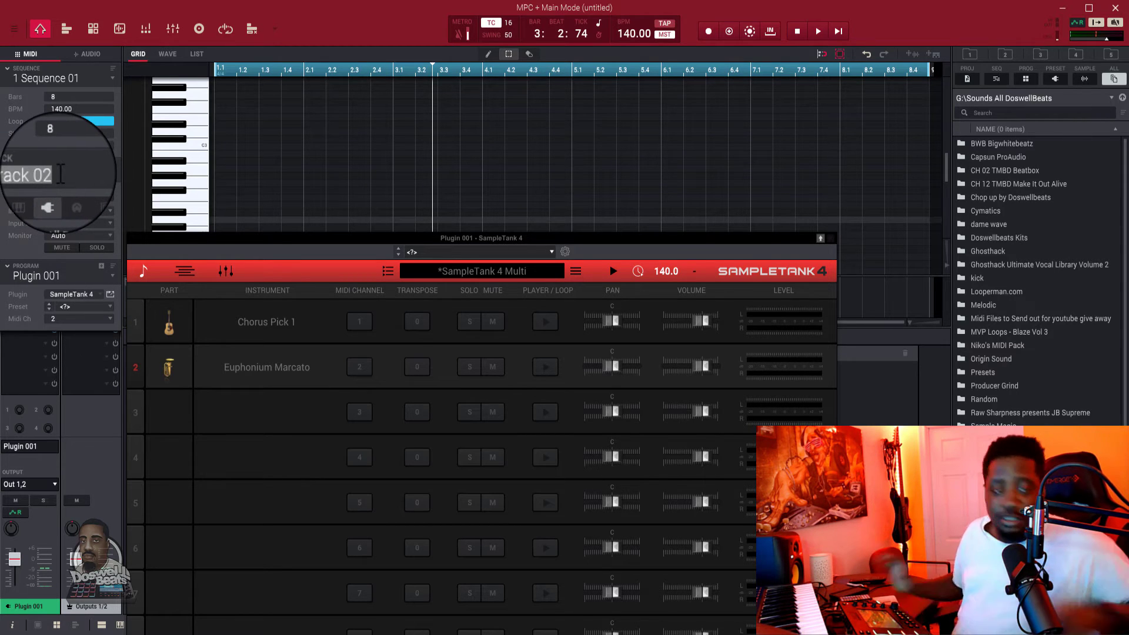
type("ass")
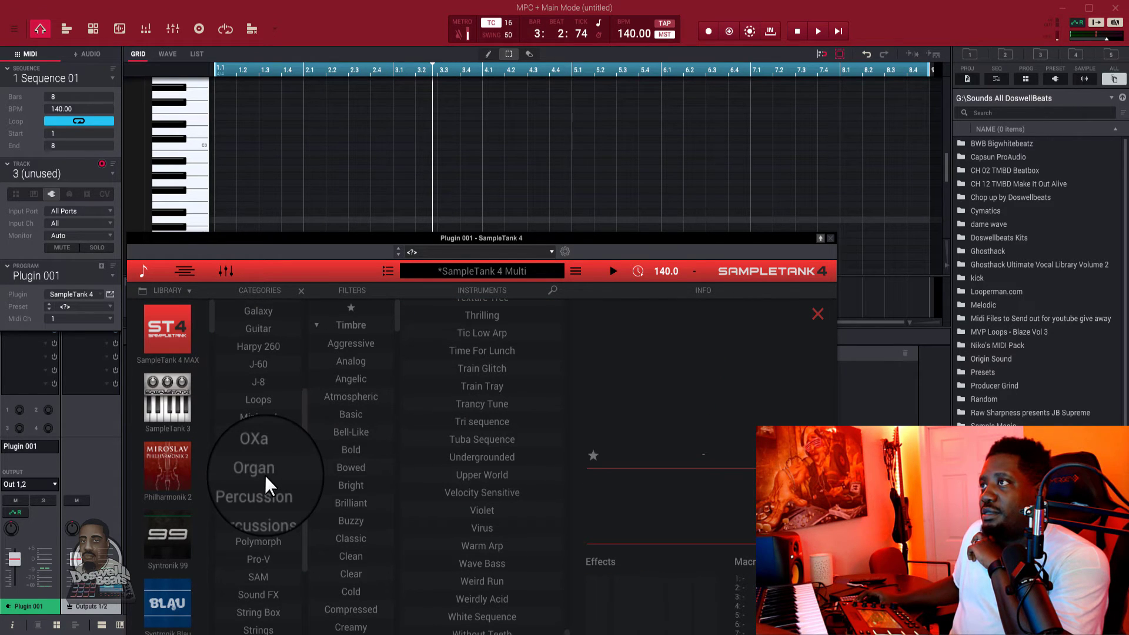
Narrow the SampleTank browser with the FM and Clean filters for part 3
left_click(258, 524)
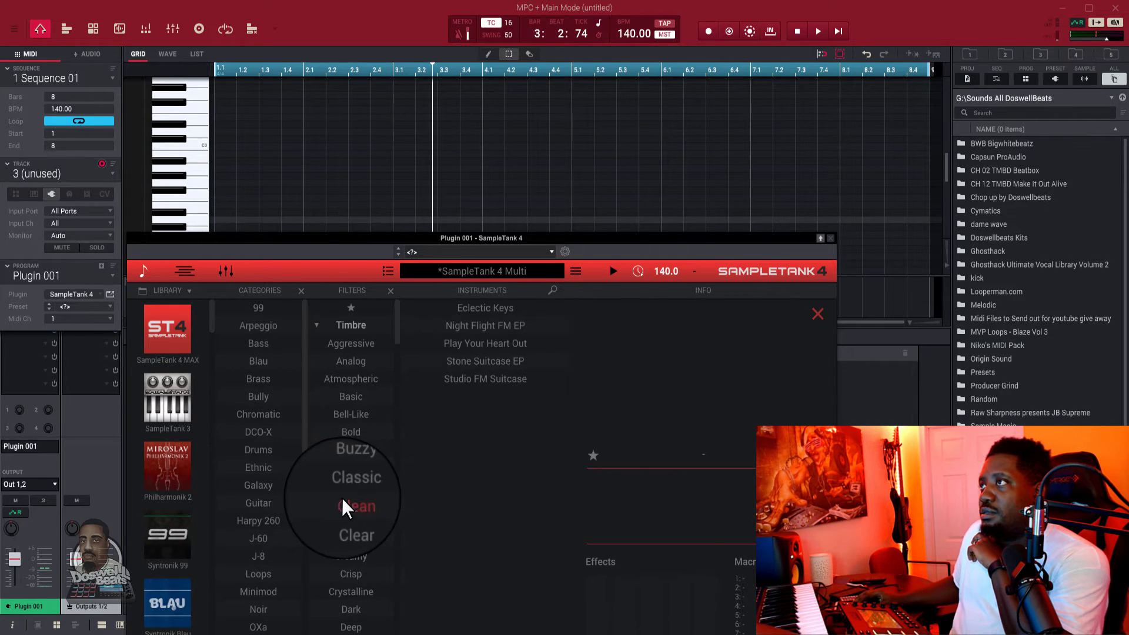
left_click(484, 325)
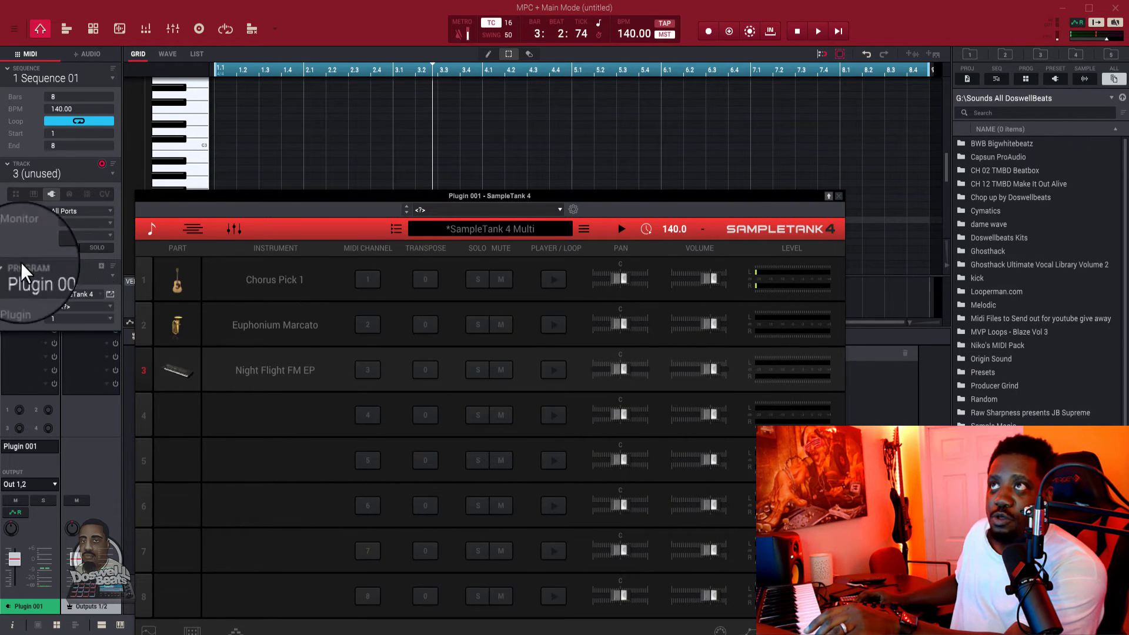
Select Track 03 and set its MIDI channel to 3
left_click(79, 318)
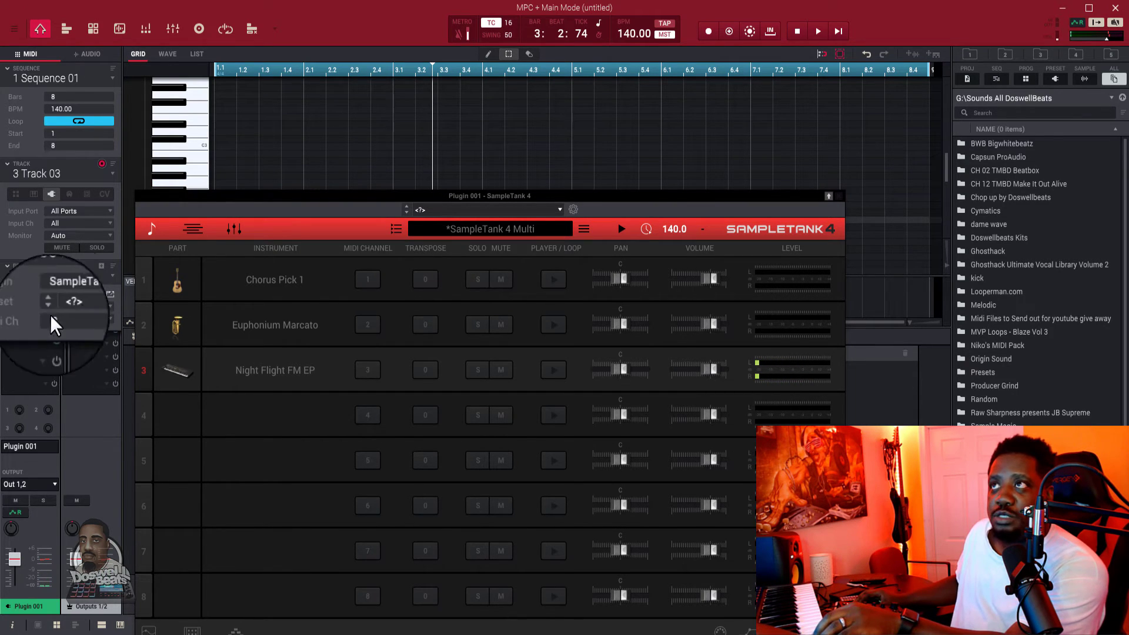
left_click(112, 265)
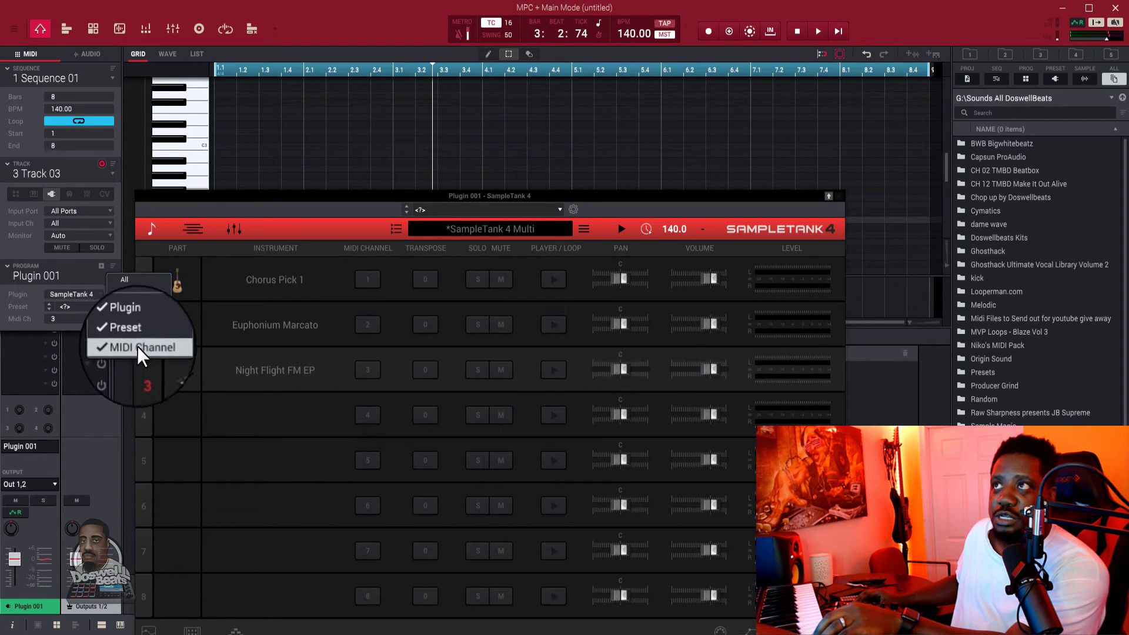
left_click(138, 347)
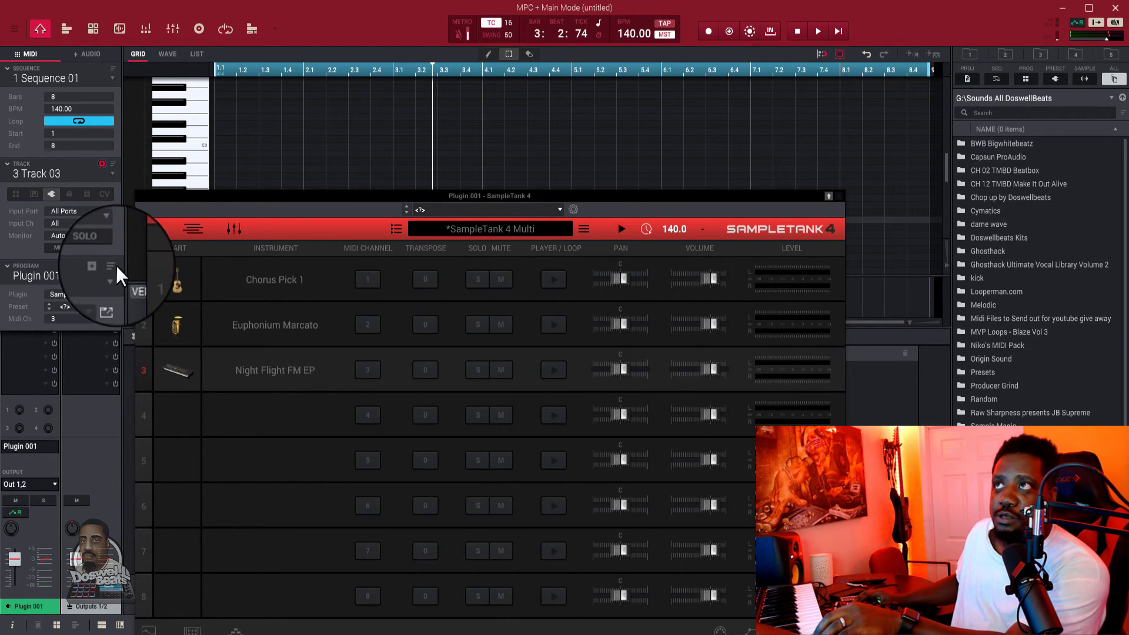
left_click(110, 266)
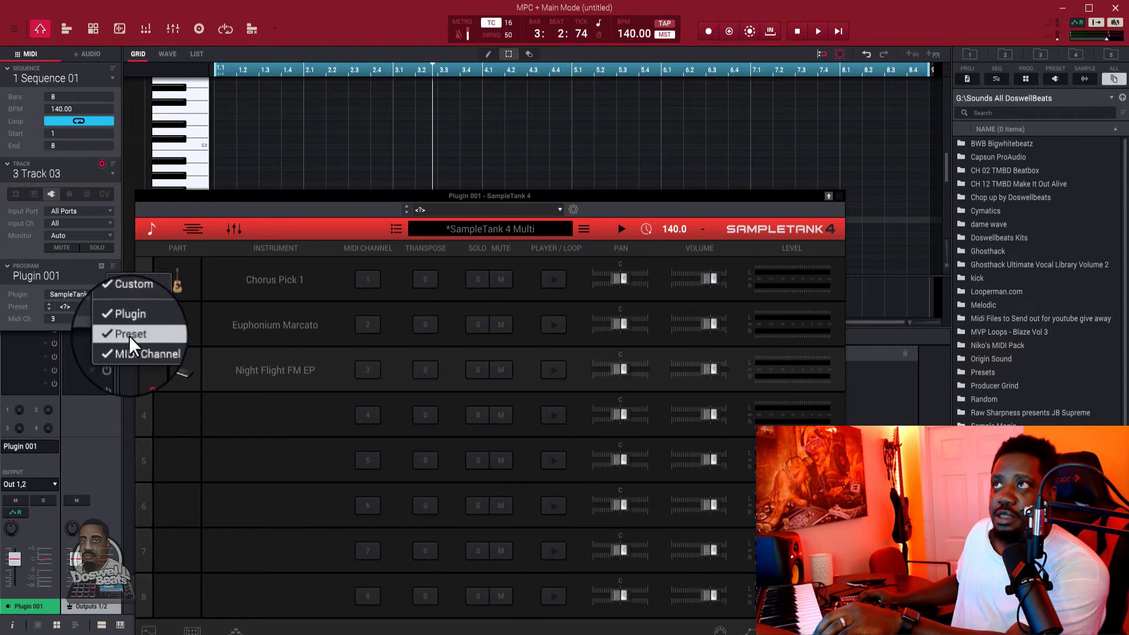
left_click(129, 334)
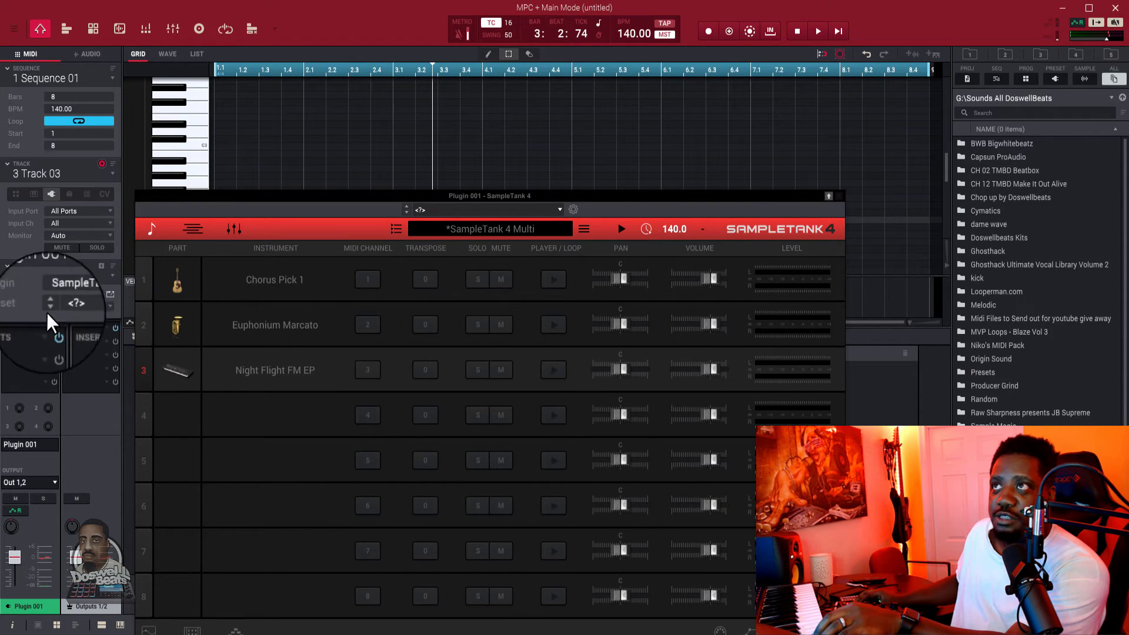